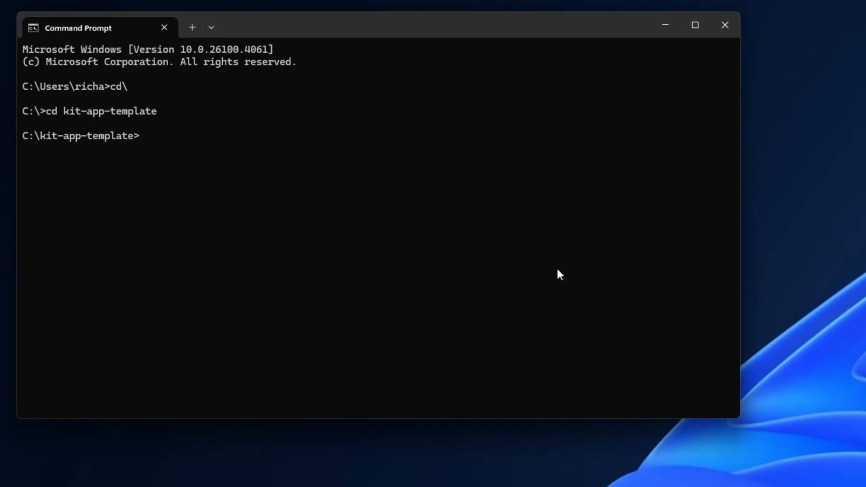
- Run 'repo.bat template new' and choose the USD Composer application template
{"action": "type", "text": "repo"}
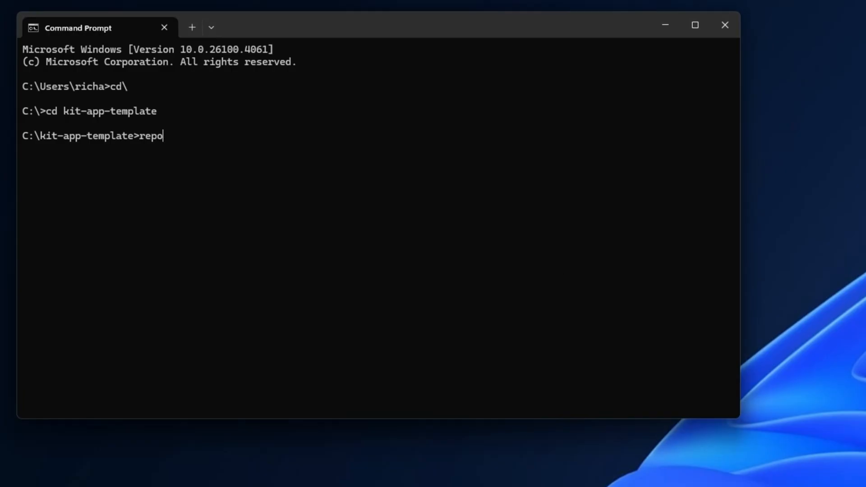
{"action": "type", "text": ".bat template"}
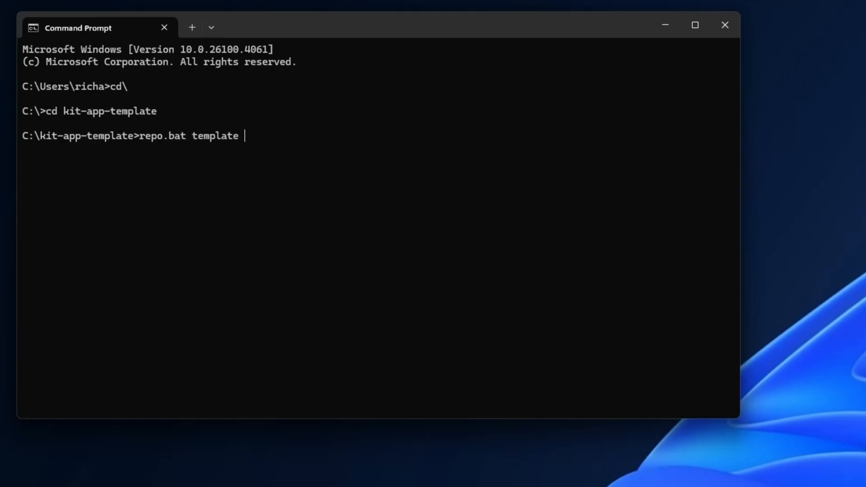
{"action": "type", "text": "new"}
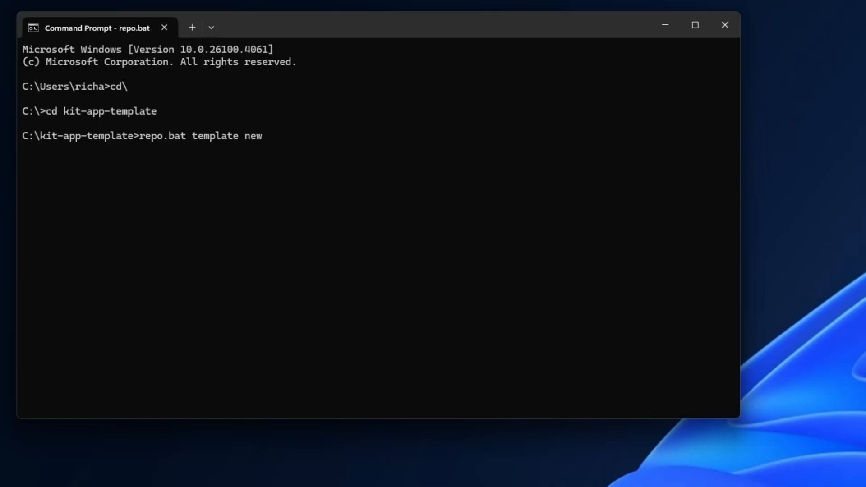
{"action": "key", "text": "Return"}
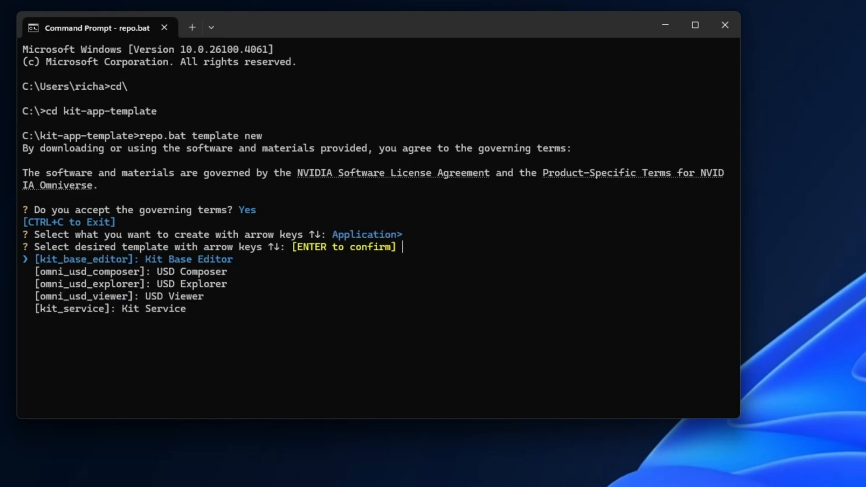
{"action": "key", "text": "Down"}
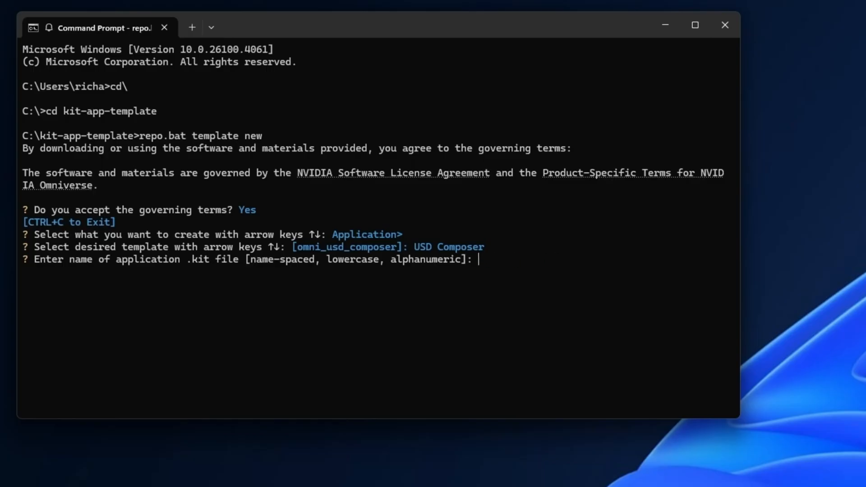
- Name the application layer_app and accept the default extension name and display name
{"action": "type", "text": "layer"}
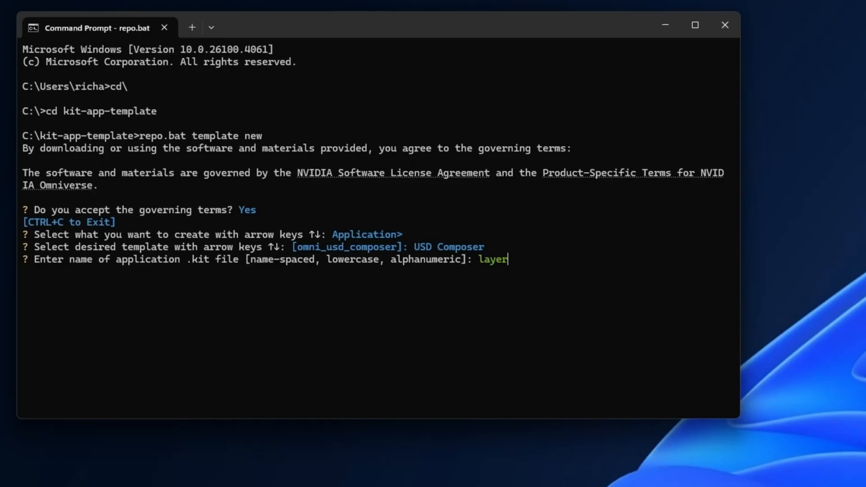
{"action": "type", "text": "_app"}
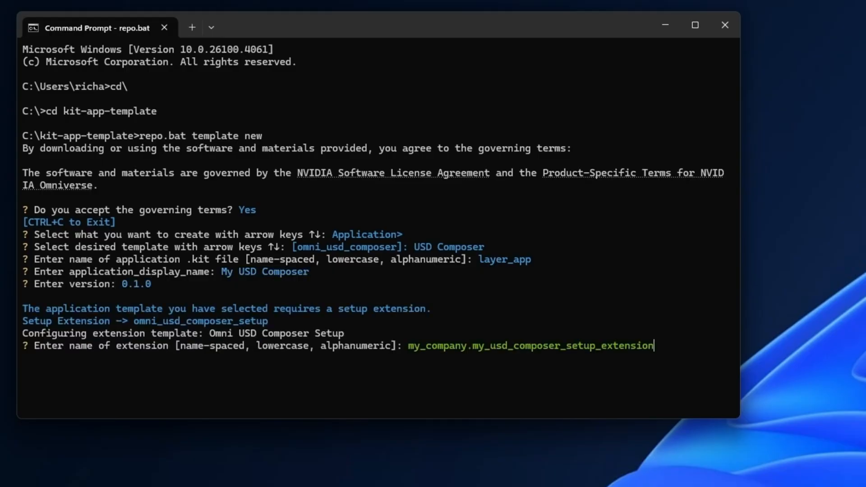
{"action": "key", "text": "Return"}
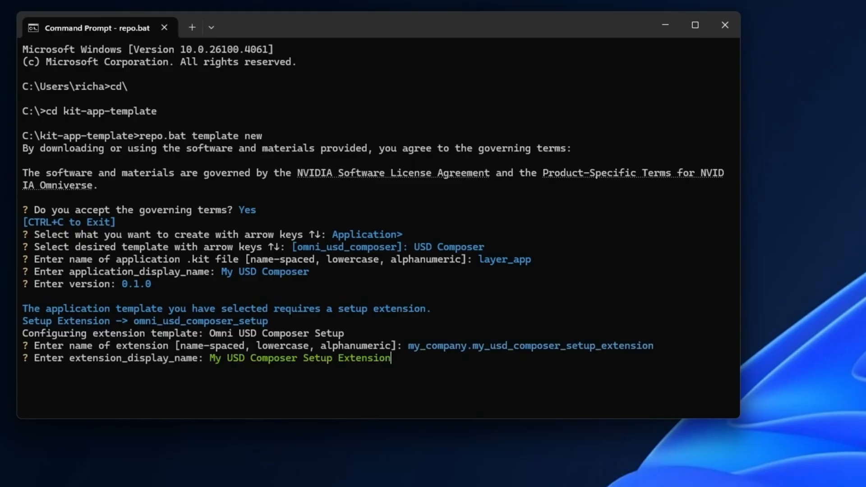
{"action": "key", "text": "Return"}
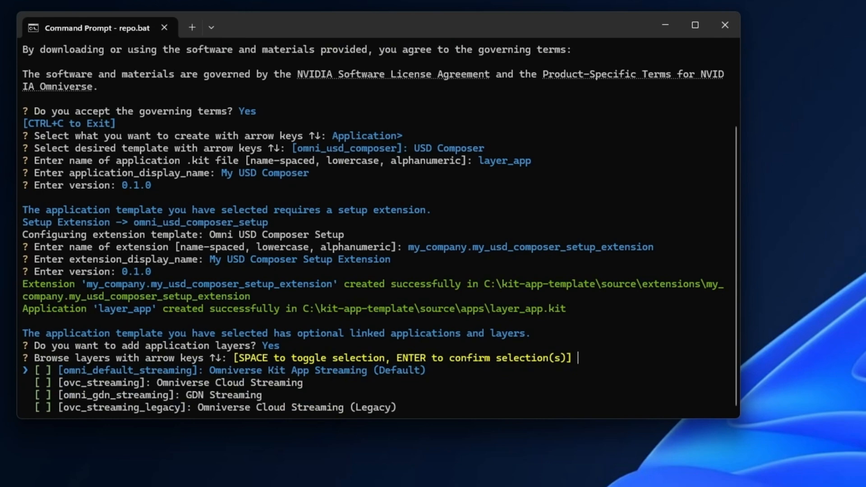
- Select the omni_default_streaming layer from the streaming layer list
{"action": "key", "text": "Down"}
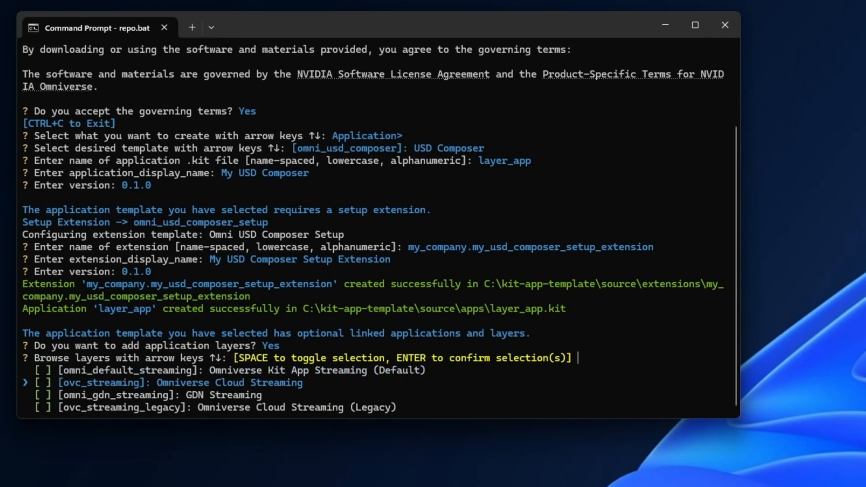
{"action": "key", "text": "Down"}
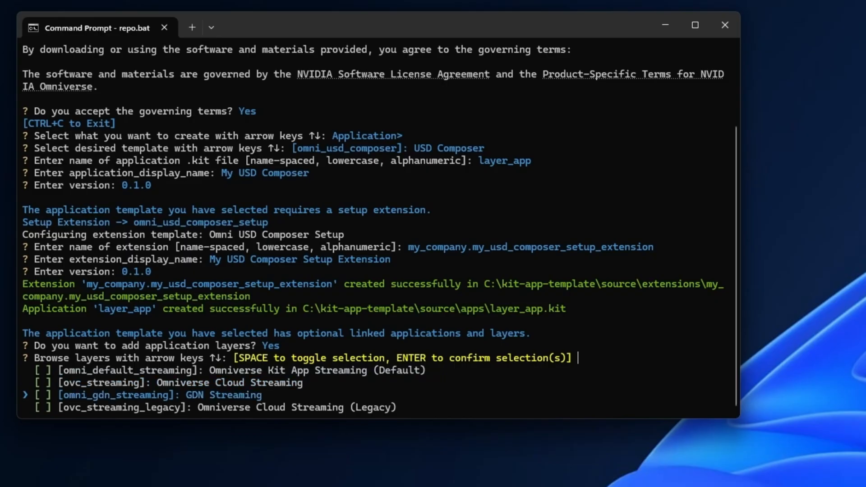
{"action": "key", "text": "up"}
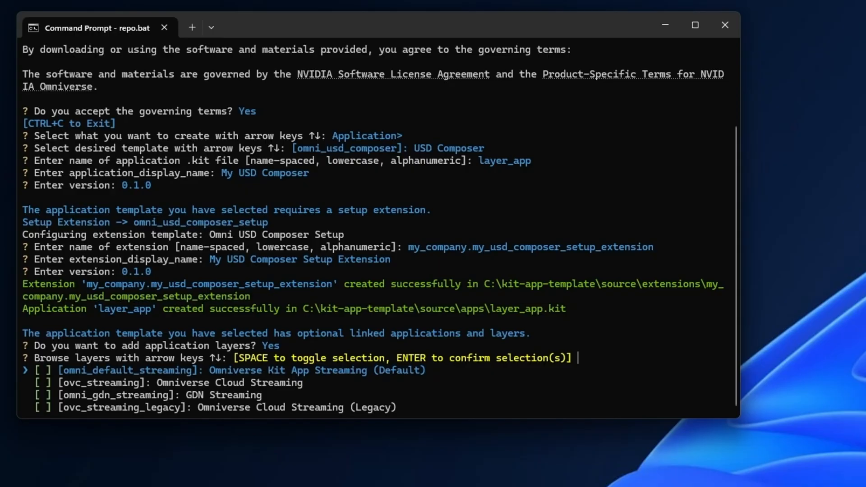
{"action": "key", "text": "space"}
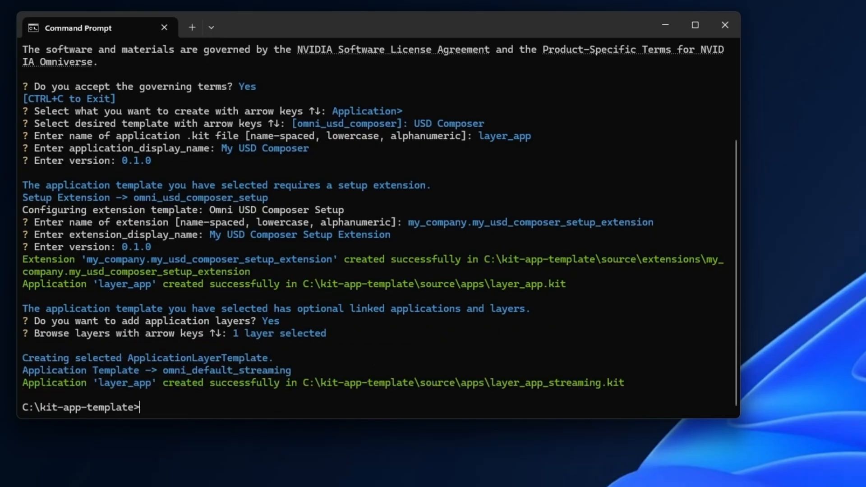
- Run 'repo.bat build' and follow the output until BUILD (RELEASE) SUCCEEDED
{"action": "type", "text": "repo"}
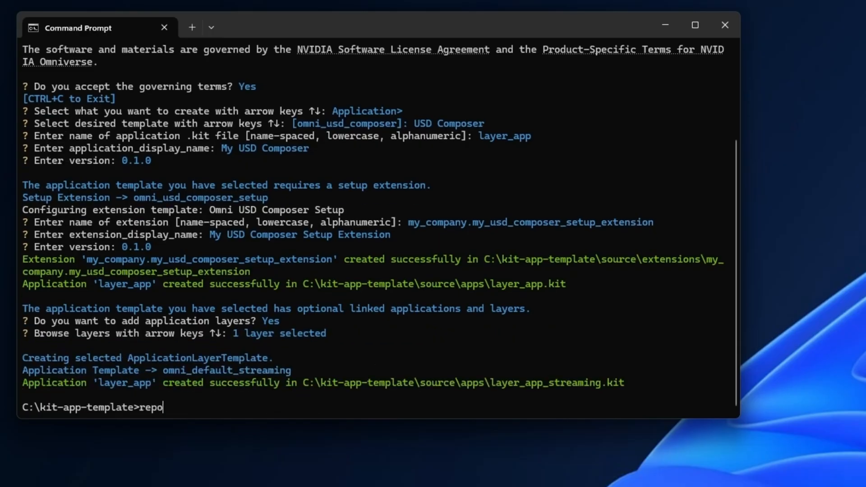
{"action": "type", "text": ".bat bui"}
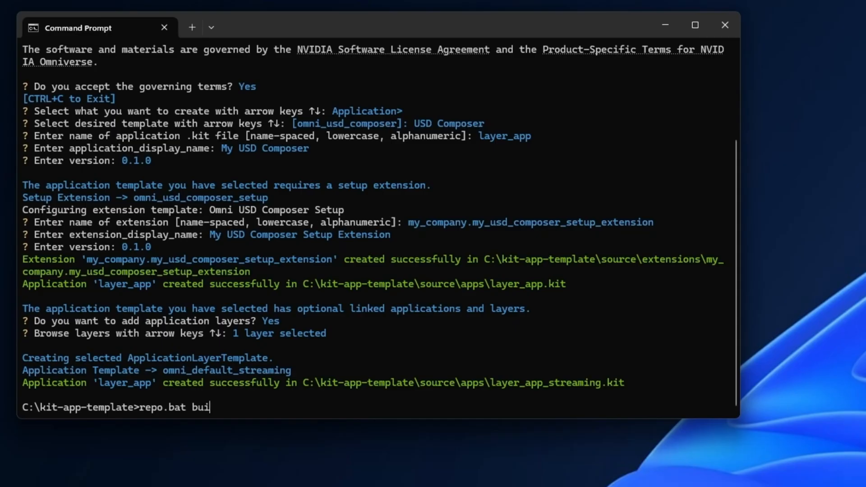
{"action": "key", "text": "Return"}
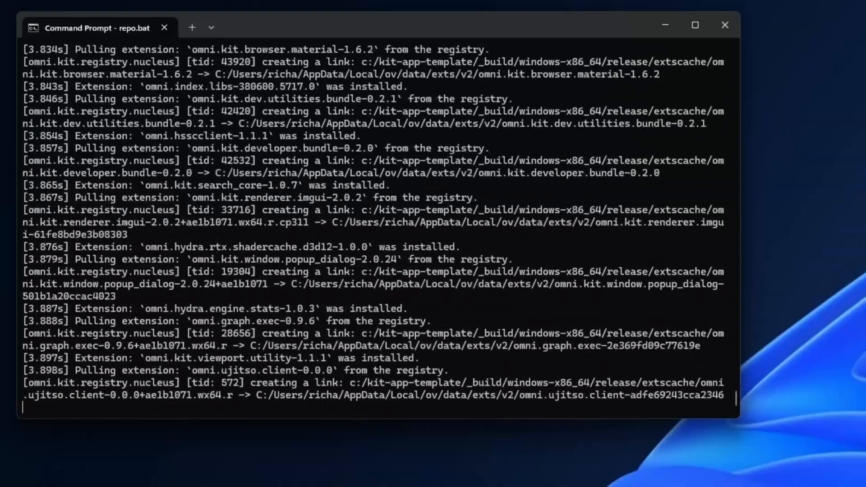
{"action": "scroll", "scroll_direction": "down", "scroll_amount": 3}
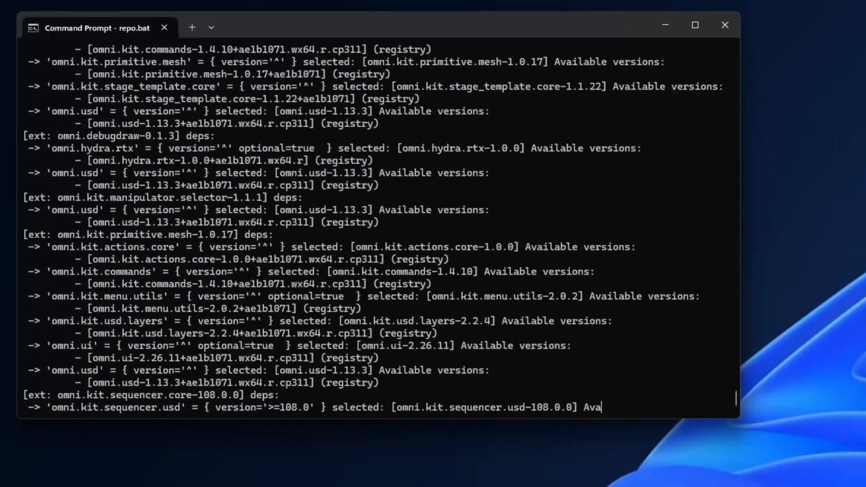
{"action": "scroll", "scroll_direction": "down", "scroll_amount": 3}
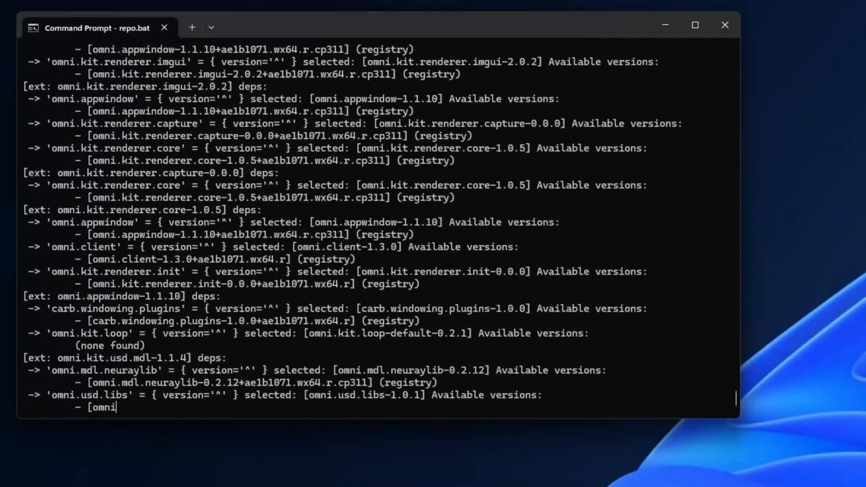
{"action": "scroll", "scroll_direction": "down", "scroll_amount": 3}
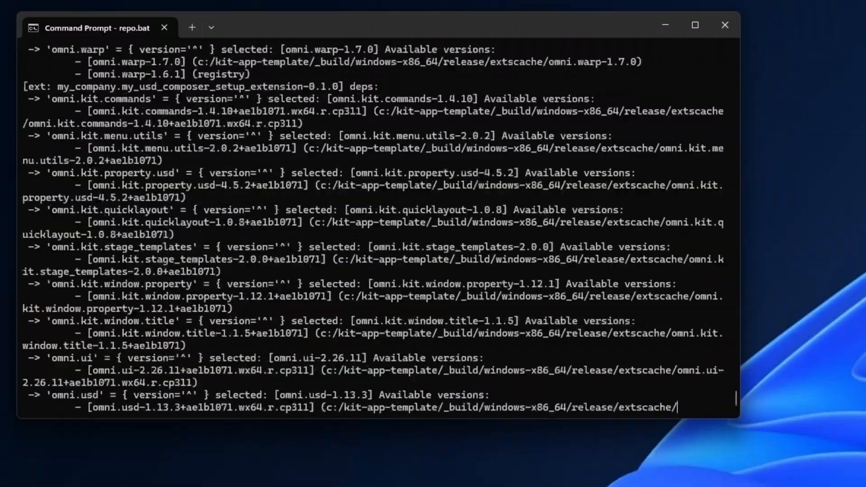
{"action": "scroll", "scroll_direction": "down", "scroll_amount": 3}
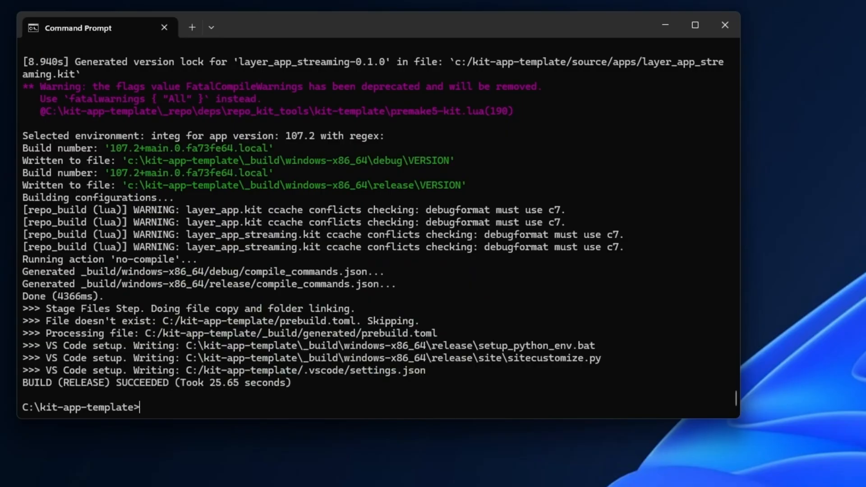
- Run 'repo.bat launch' and start layer_app_streaming.kit, opening My USD Composer
{"action": "type", "text": "repo"}
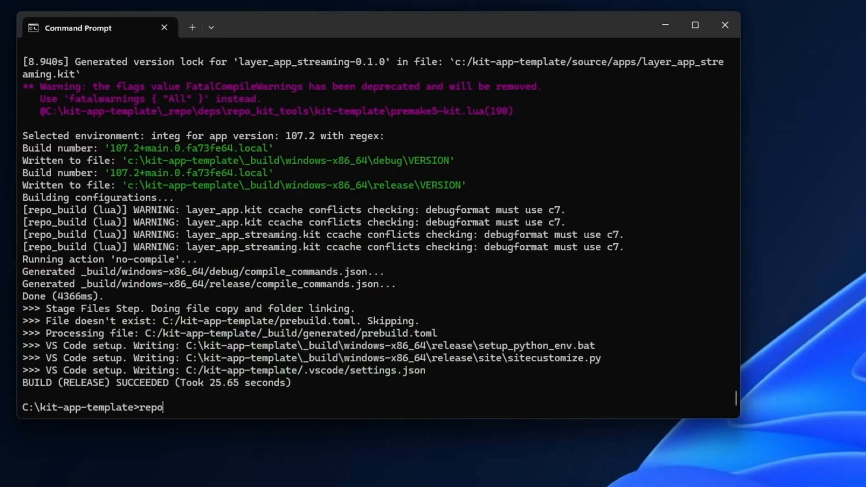
{"action": "type", "text": ".bat lau"}
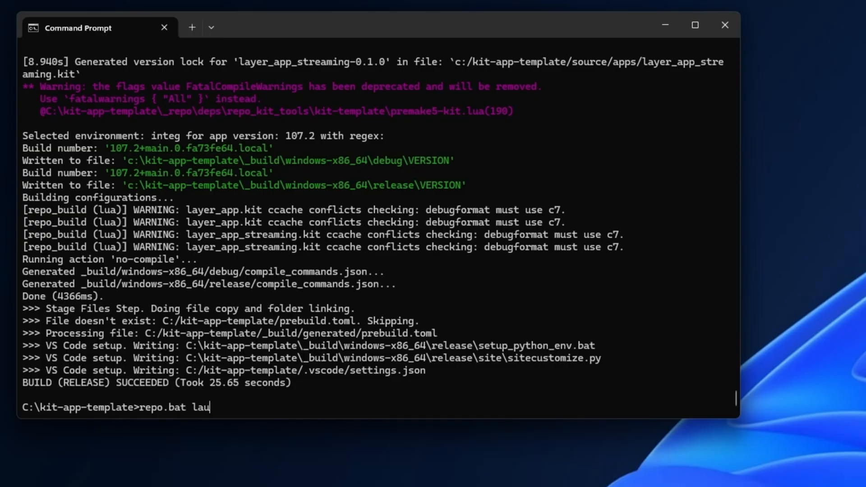
{"action": "type", "text": "nch"}
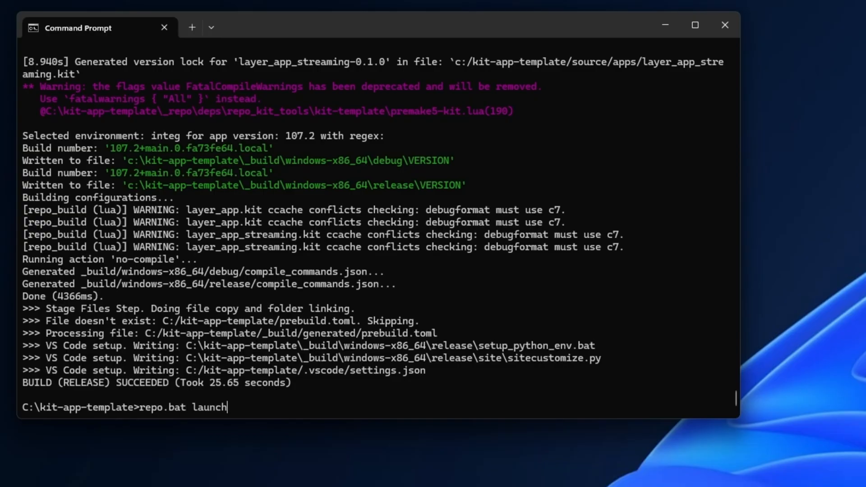
{"action": "key", "text": "Return"}
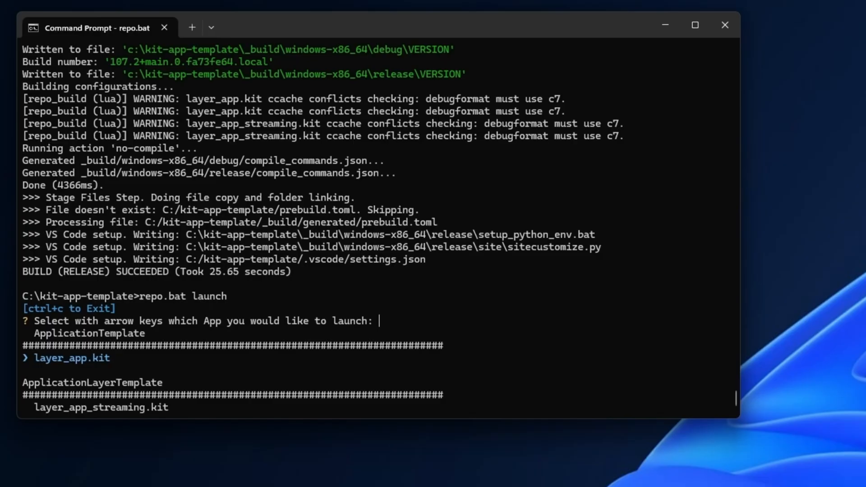
{"action": "key", "text": "Down"}
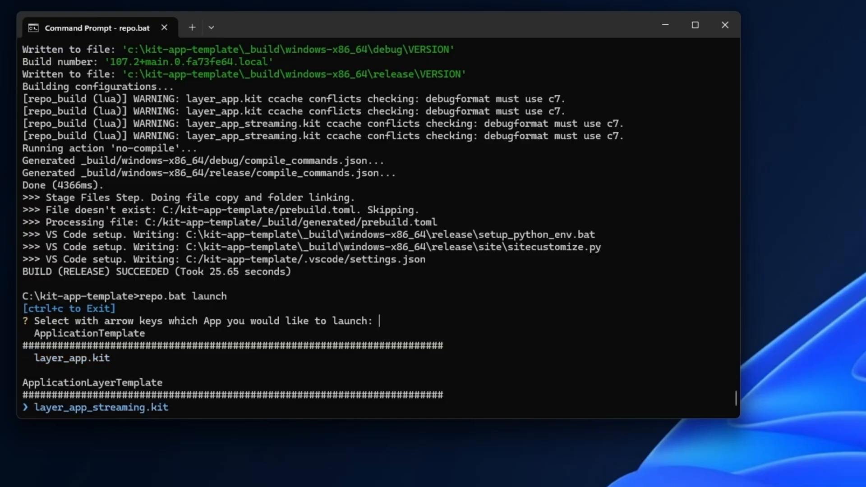
{"action": "key", "text": "Enter"}
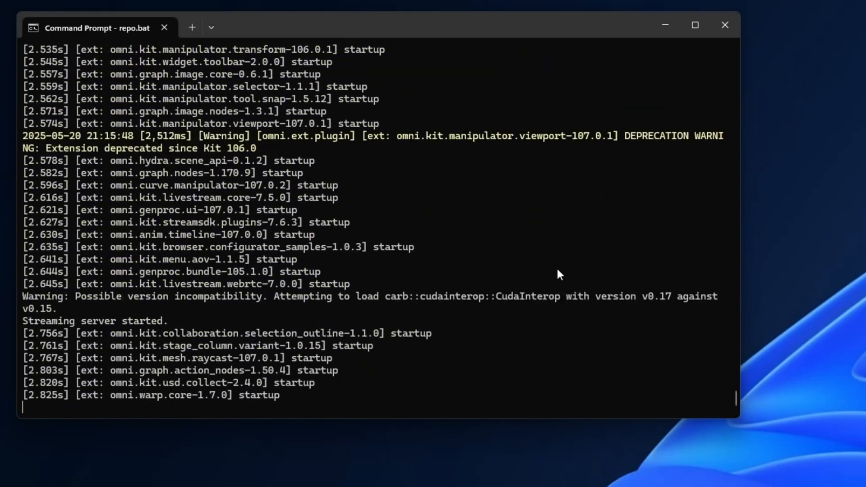
{"action": "scroll", "scroll_direction": "down", "scroll_amount": 3}
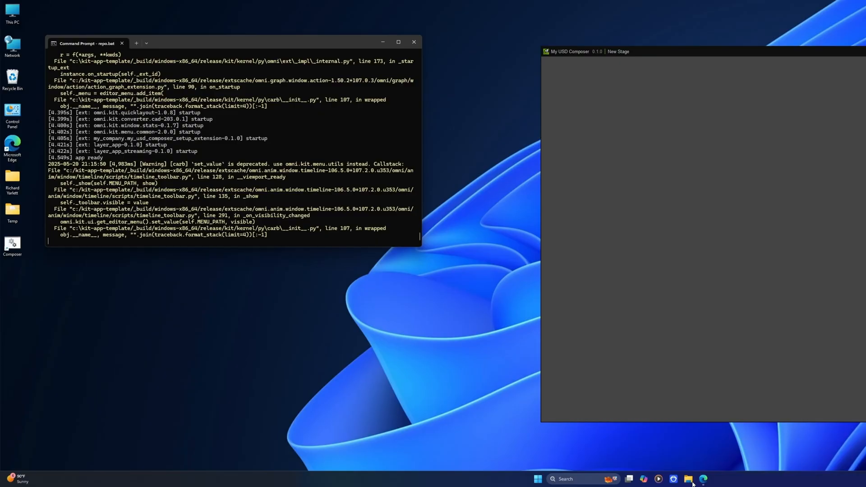
- Open layer_app.kit in VS Code from C:\kit-app-template\source\apps
{"action": "left_click", "coordinate": [688, 479]}
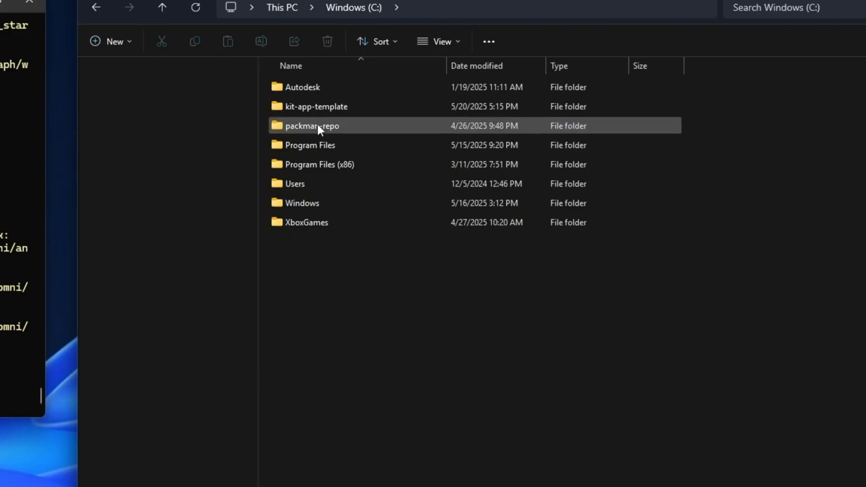
{"action": "double_click", "coordinate": [317, 106]}
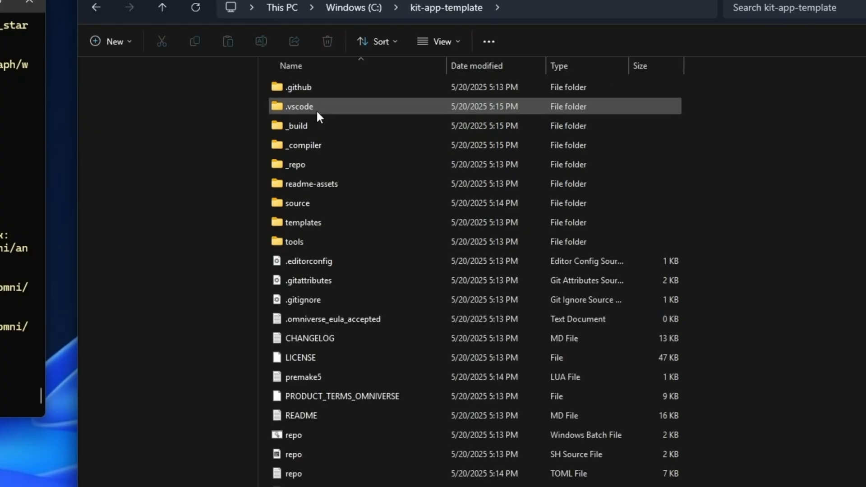
{"action": "mouse_move", "coordinate": [297, 125]}
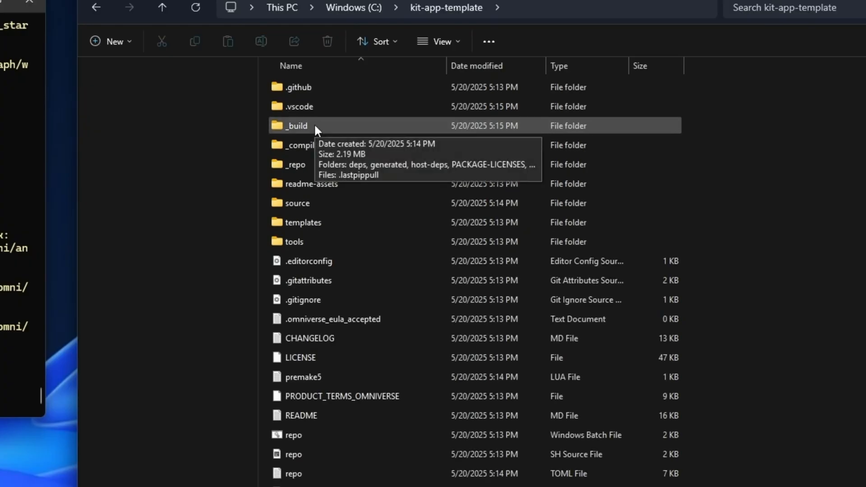
{"action": "double_click", "coordinate": [298, 202]}
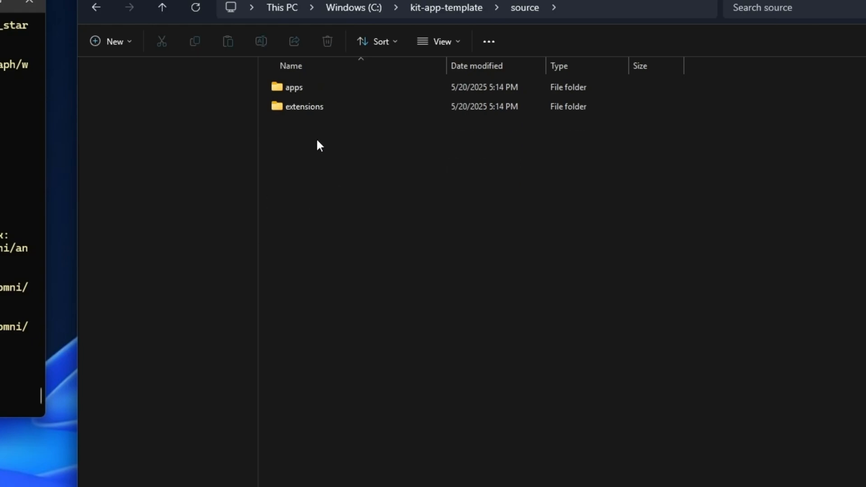
{"action": "double_click", "coordinate": [294, 87]}
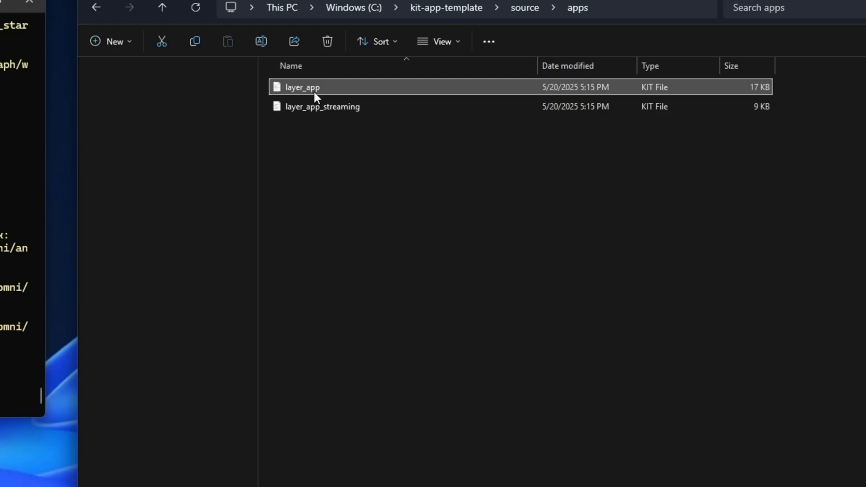
{"action": "left_click", "coordinate": [323, 106]}
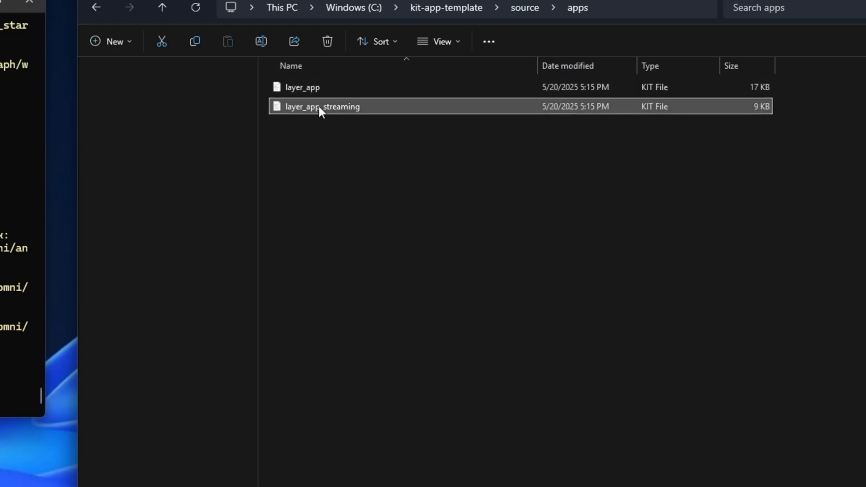
{"action": "mouse_move", "coordinate": [317, 87]}
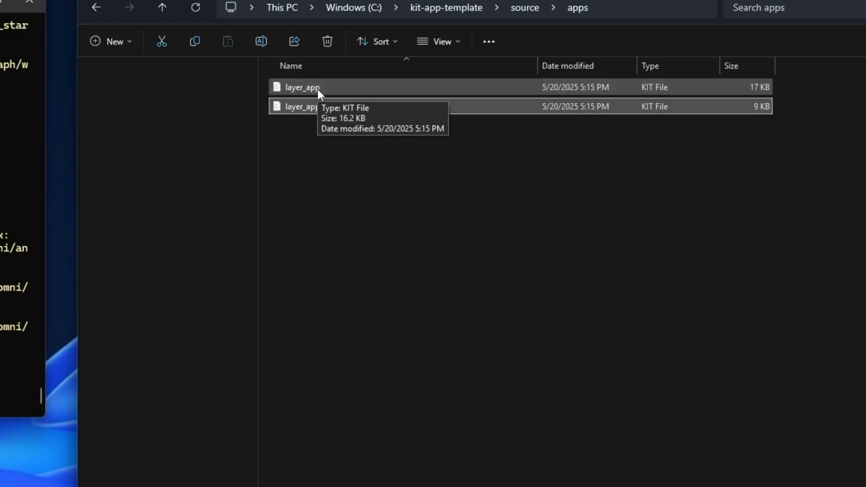
{"action": "double_click", "coordinate": [302, 86]}
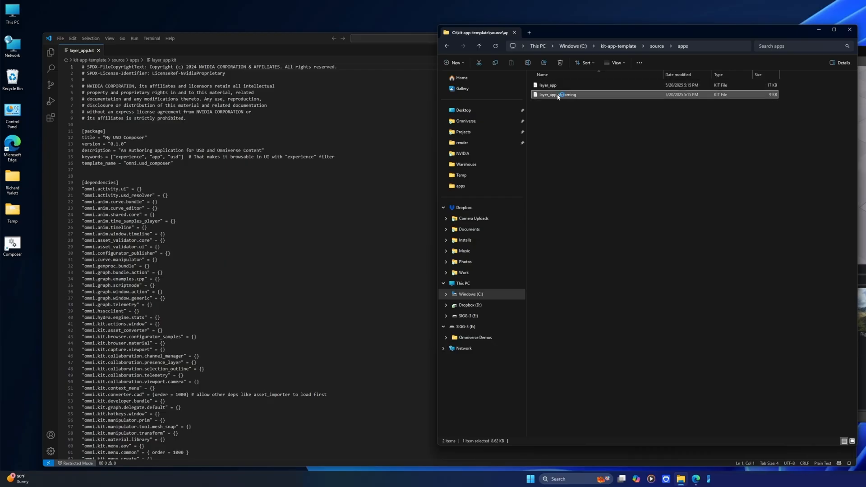
- Open layer_app_streaming.kit in a second tab, then browse layer_app.kit's [dependencies] section
{"action": "double_click", "coordinate": [557, 95]}
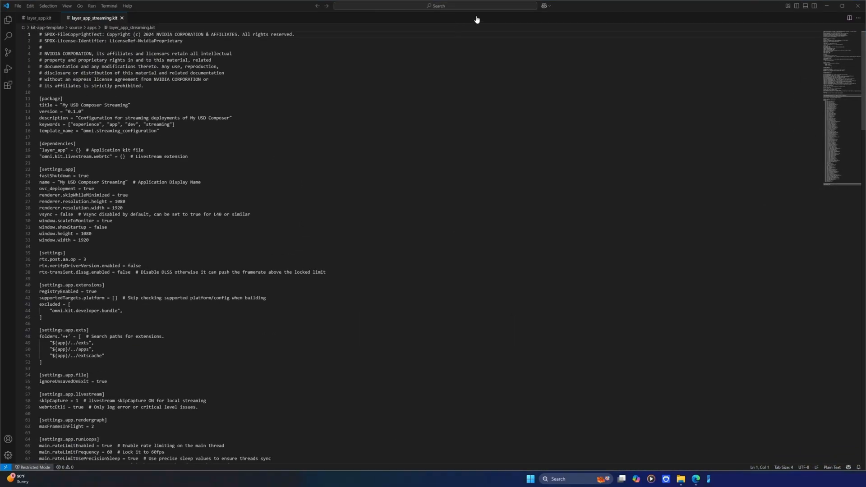
{"action": "left_click", "coordinate": [35, 18]}
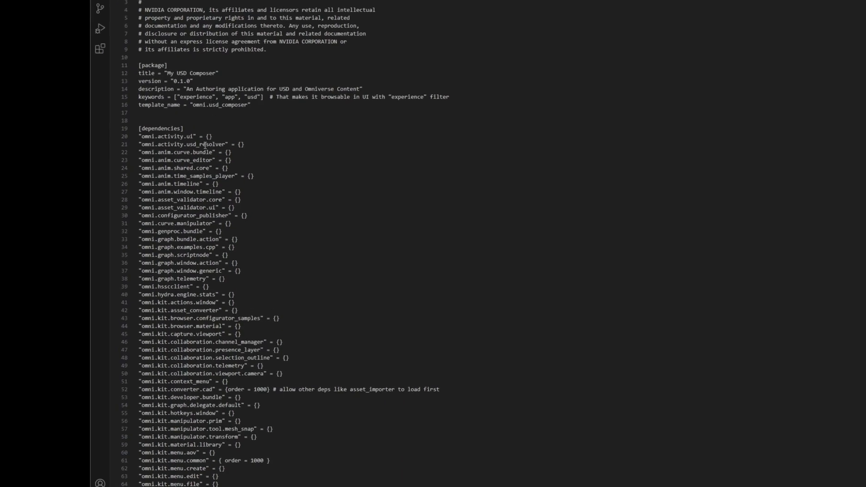
{"action": "scroll", "scroll_direction": "down", "scroll_amount": 3}
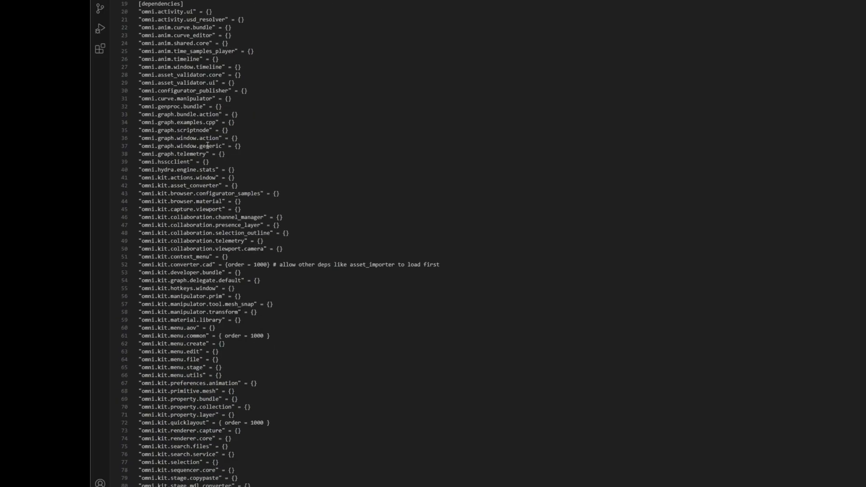
{"action": "scroll", "scroll_direction": "down", "scroll_amount": 3}
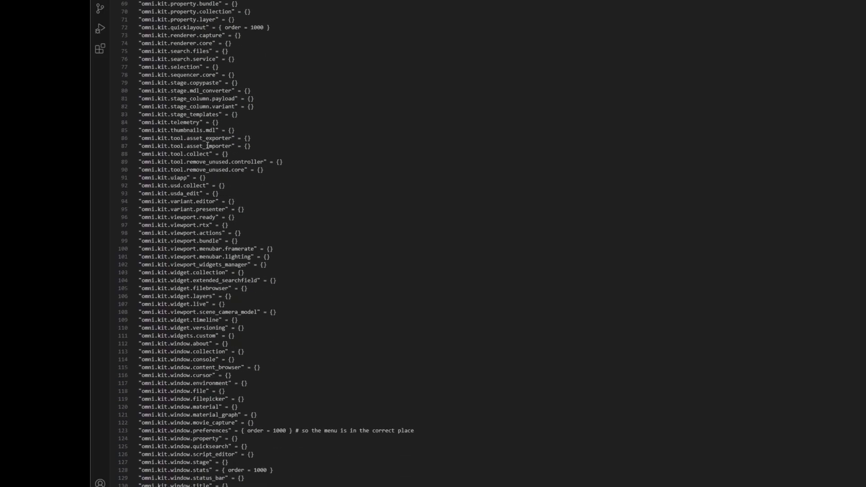
{"action": "scroll", "scroll_direction": "up", "scroll_amount": 3}
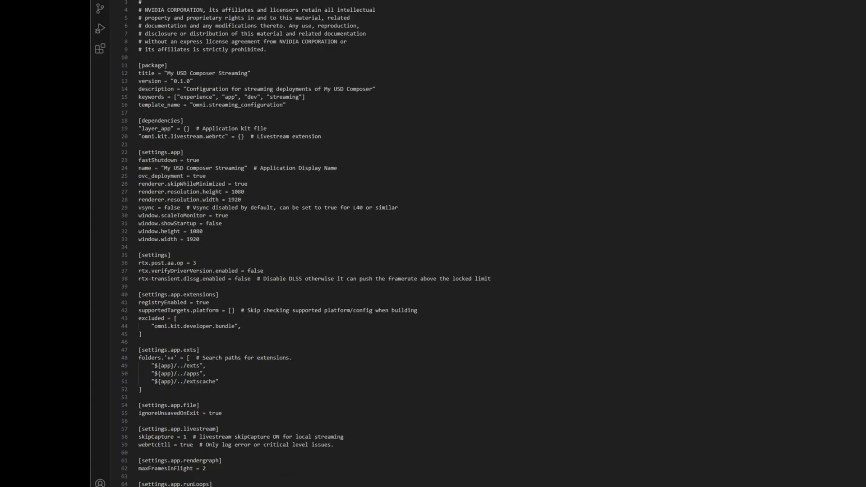
{"action": "mouse_move", "coordinate": [220, 117]}
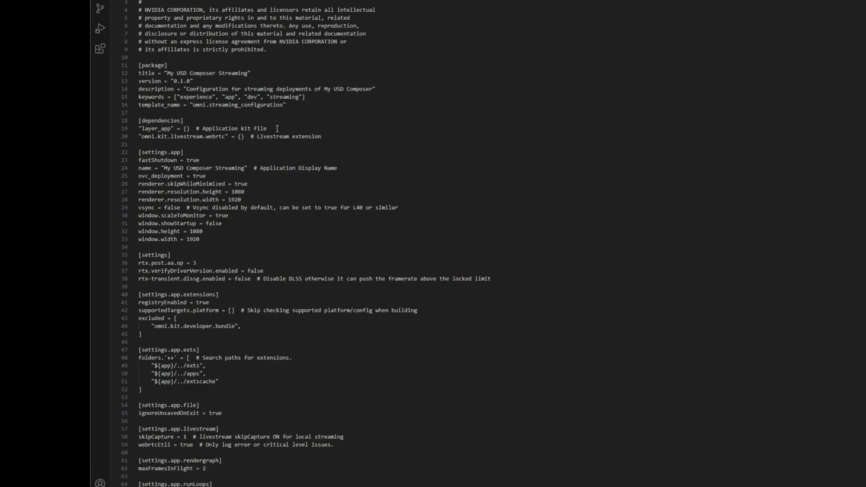
{"action": "triple_click", "coordinate": [201, 128]}
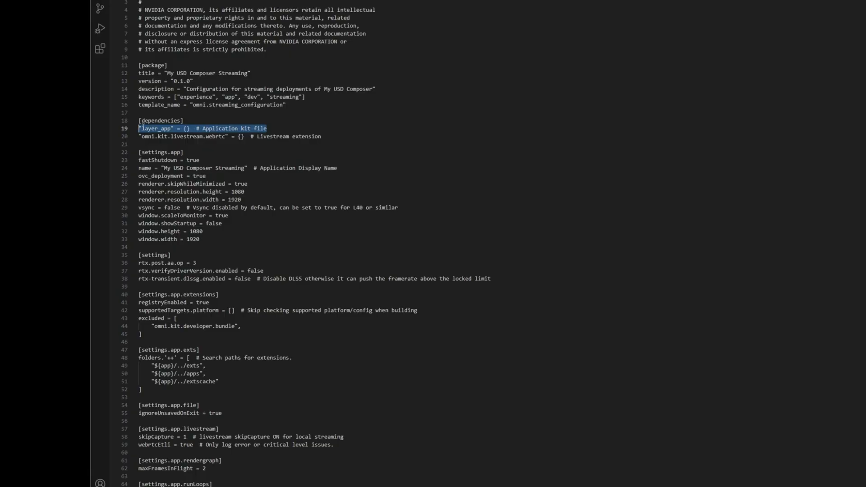
{"action": "left_click", "coordinate": [161, 136]}
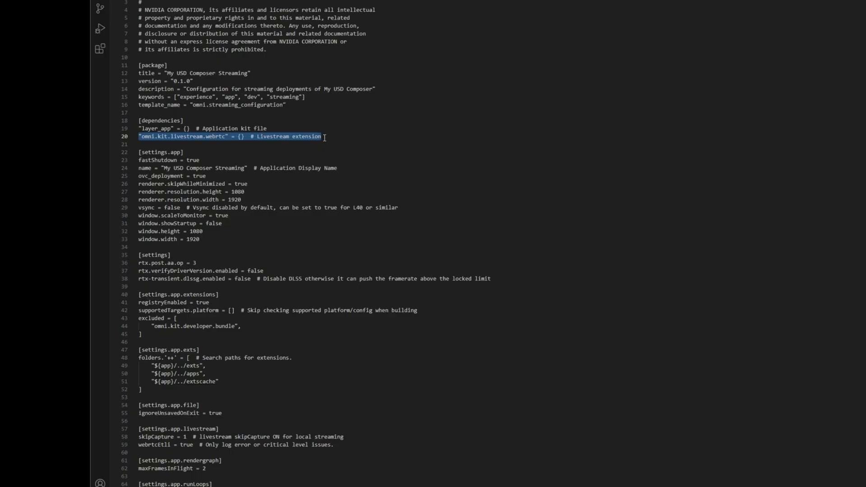
{"action": "double_click", "coordinate": [308, 136]}
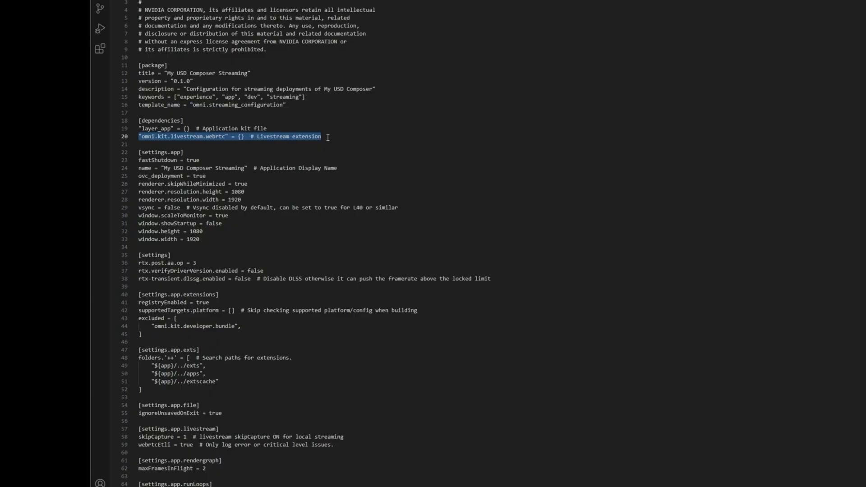
{"action": "double_click", "coordinate": [308, 136]}
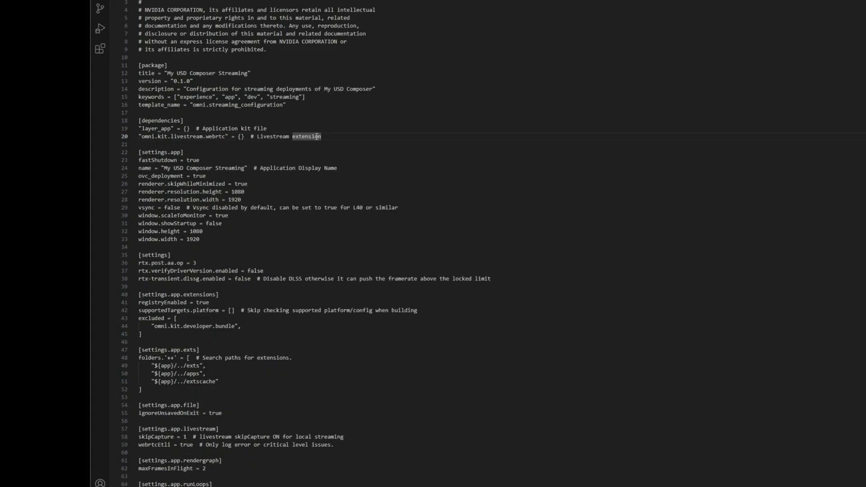
{"action": "triple_click", "coordinate": [222, 137]}
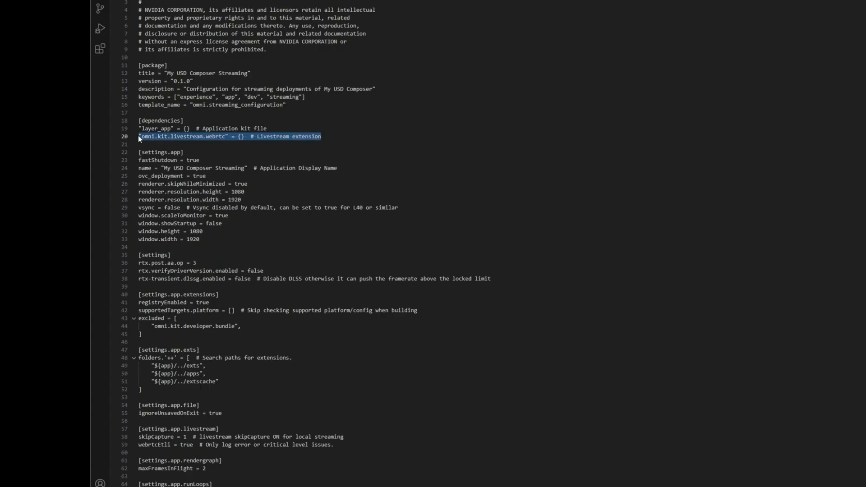